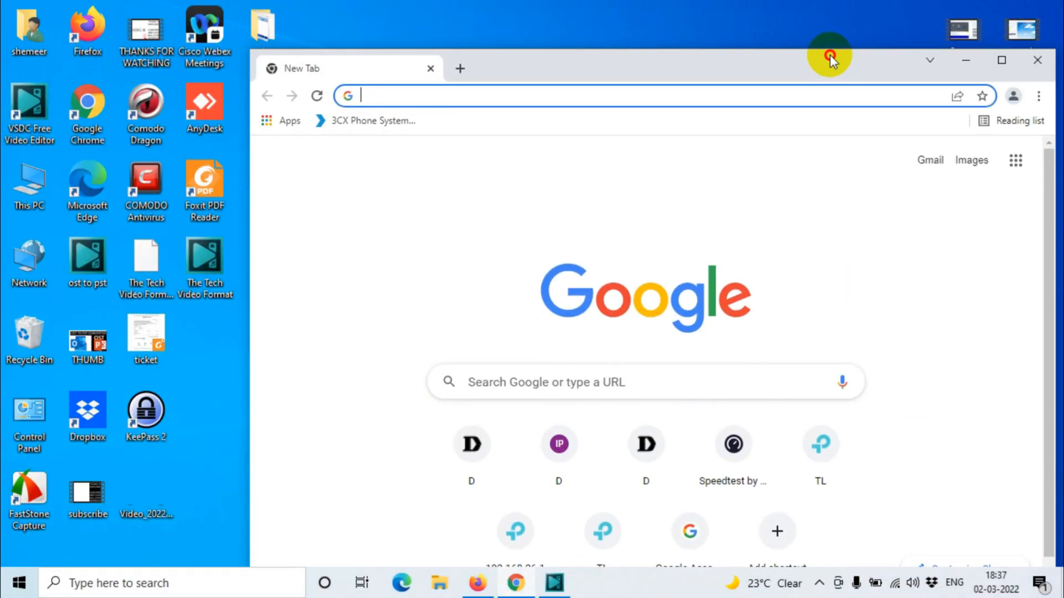
Maximize the Chrome window and put the cursor in the address bar
{"action": "left_click", "coordinate": [1000, 59]}
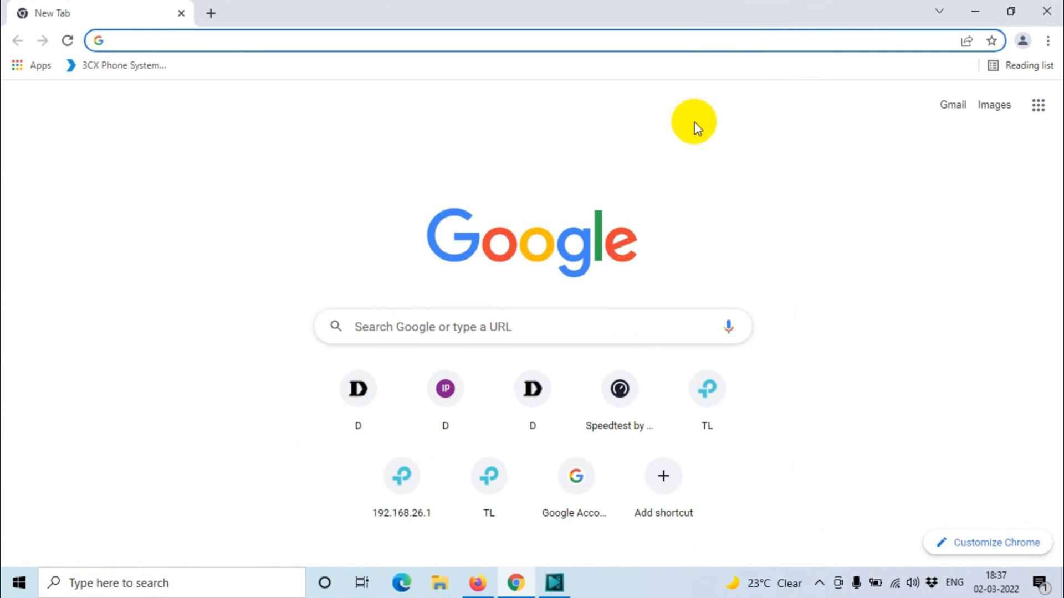
{"action": "mouse_move", "coordinate": [698, 131]}
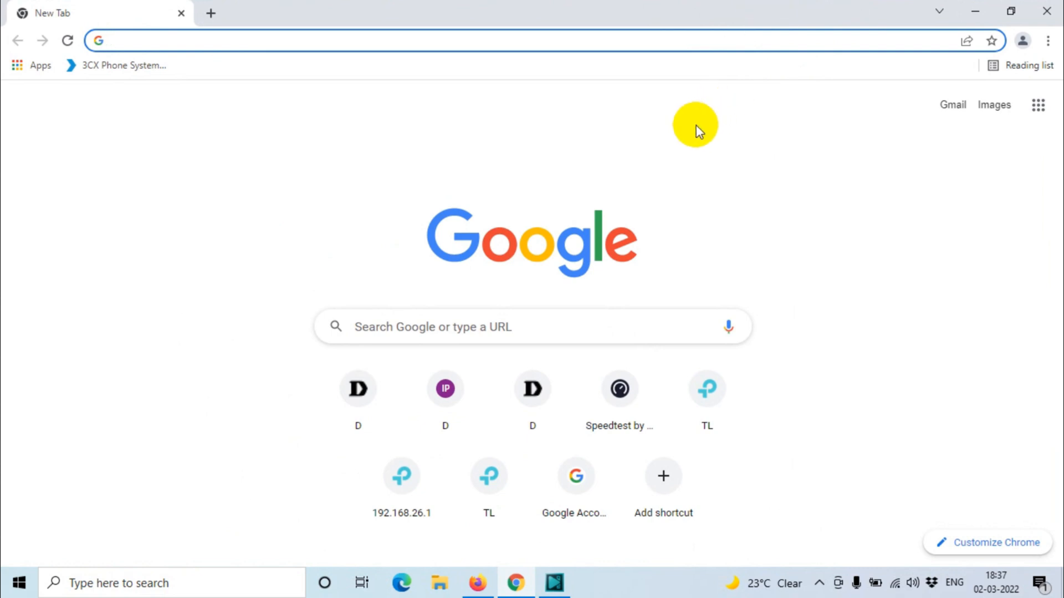
{"action": "left_click", "coordinate": [272, 40]}
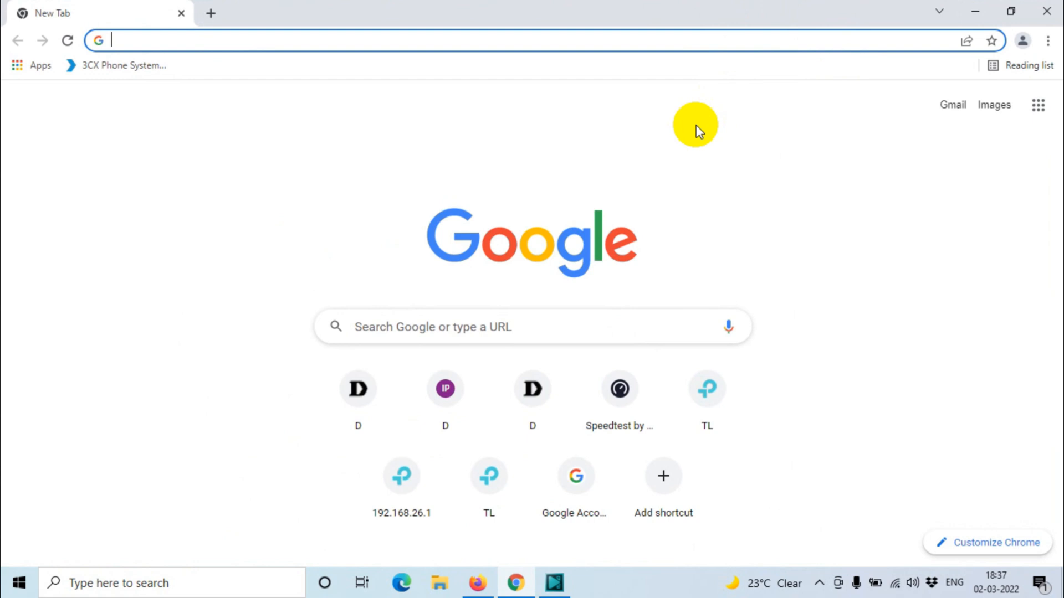
{"action": "mouse_move", "coordinate": [692, 129]}
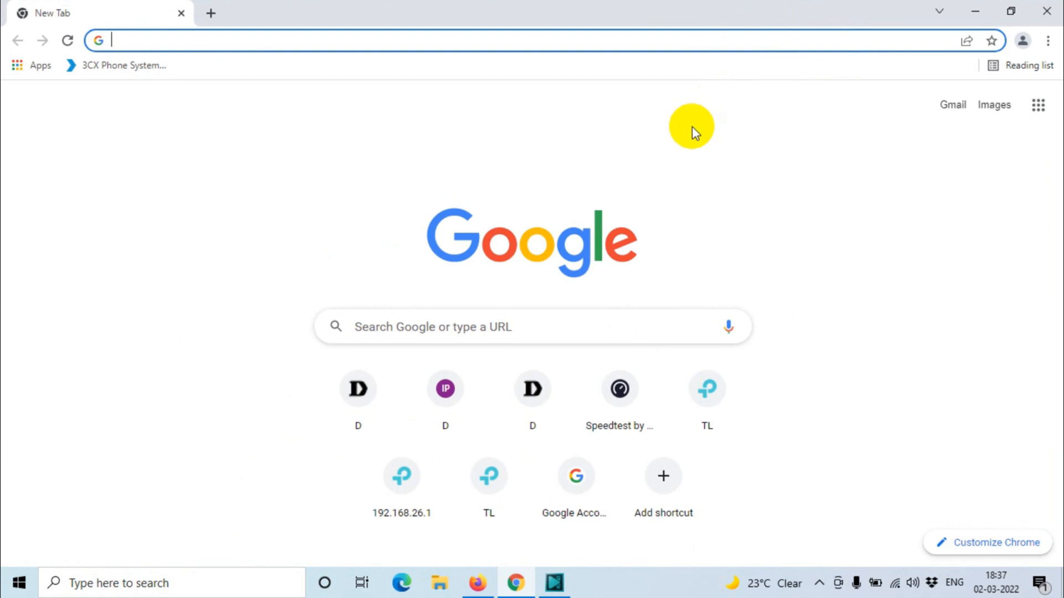
{"action": "mouse_move", "coordinate": [683, 131]}
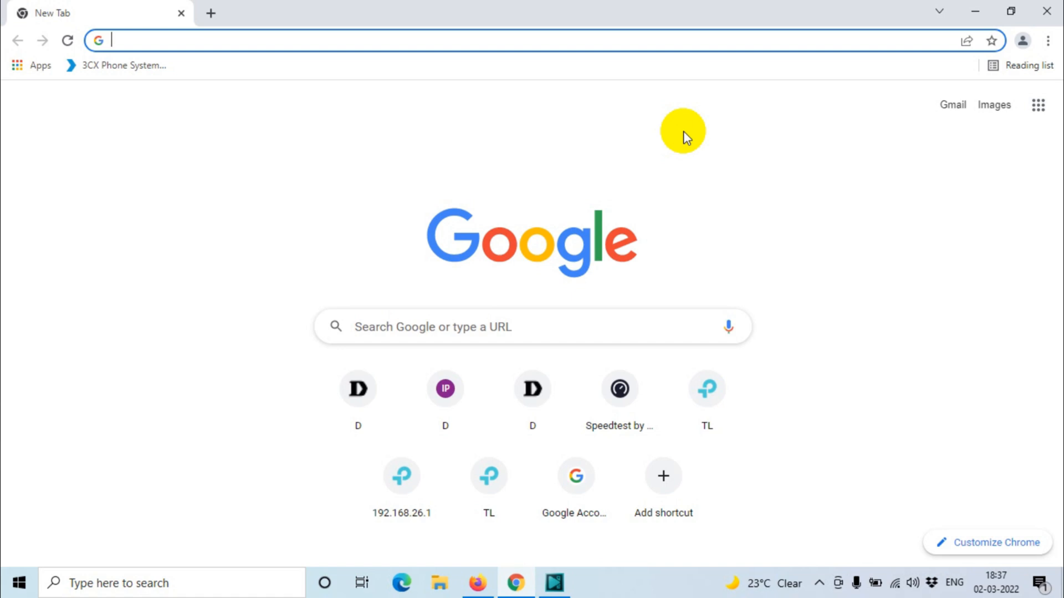
{"action": "mouse_move", "coordinate": [1046, 40]}
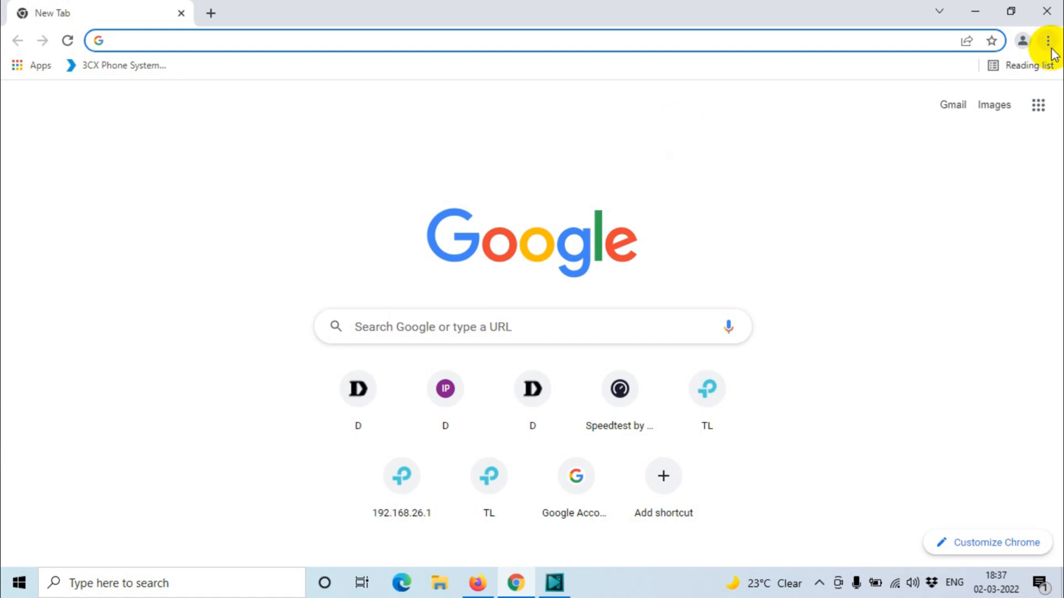
Open Chrome's Settings page from the three-dot menu
{"action": "left_click", "coordinate": [1046, 40]}
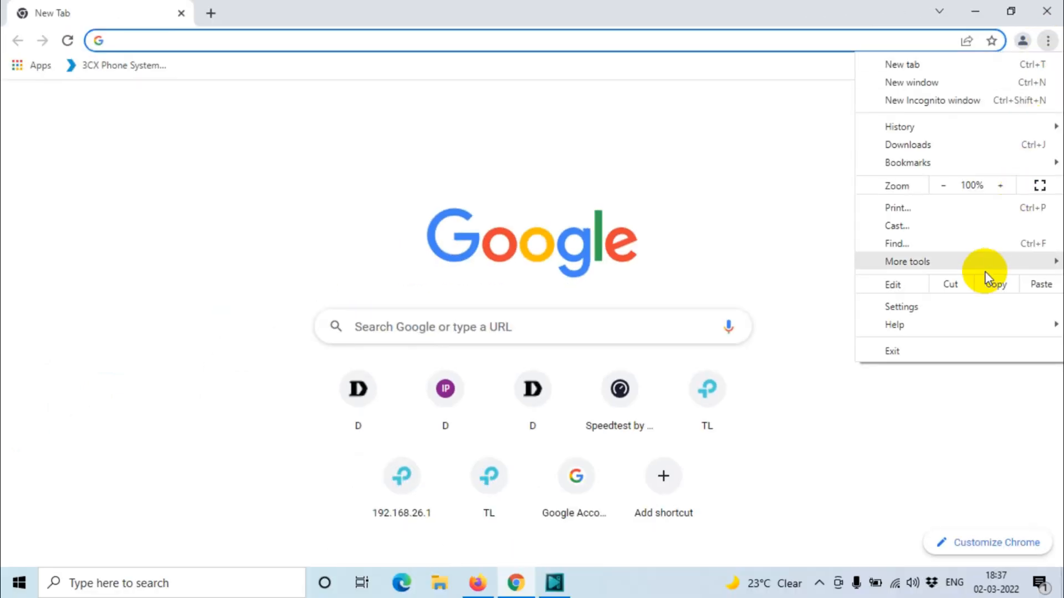
{"action": "left_click", "coordinate": [901, 307]}
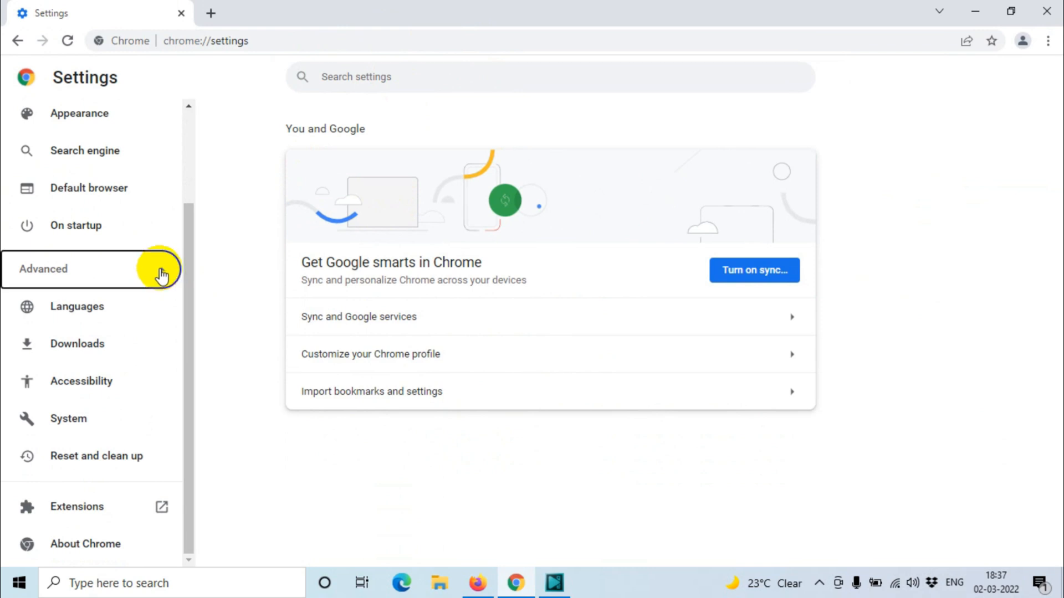
Expand Advanced in the Settings sidebar and go to Reset and clean up
{"action": "left_click", "coordinate": [43, 269]}
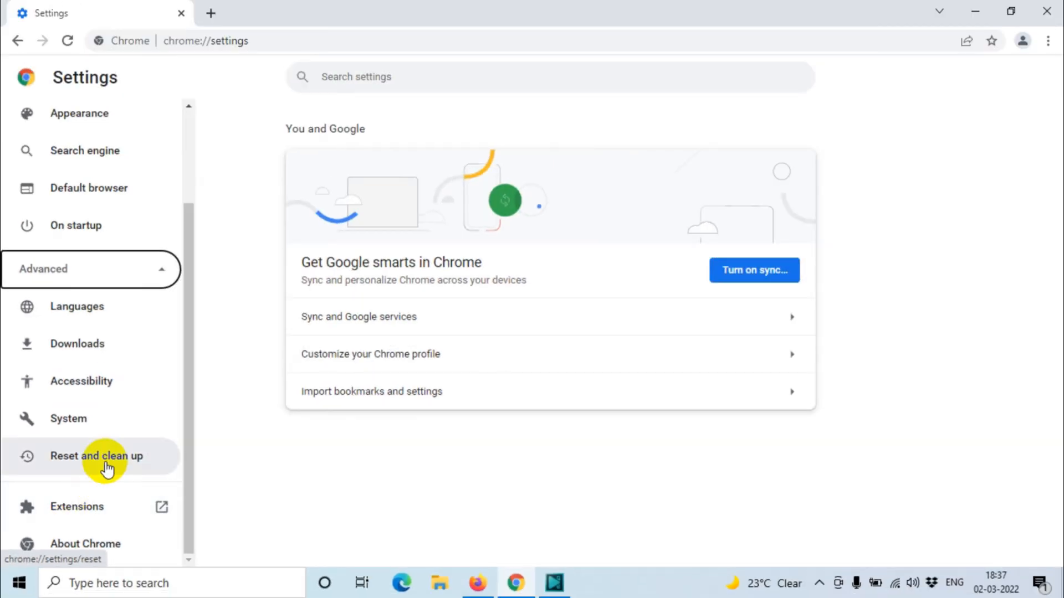
{"action": "left_click", "coordinate": [97, 456]}
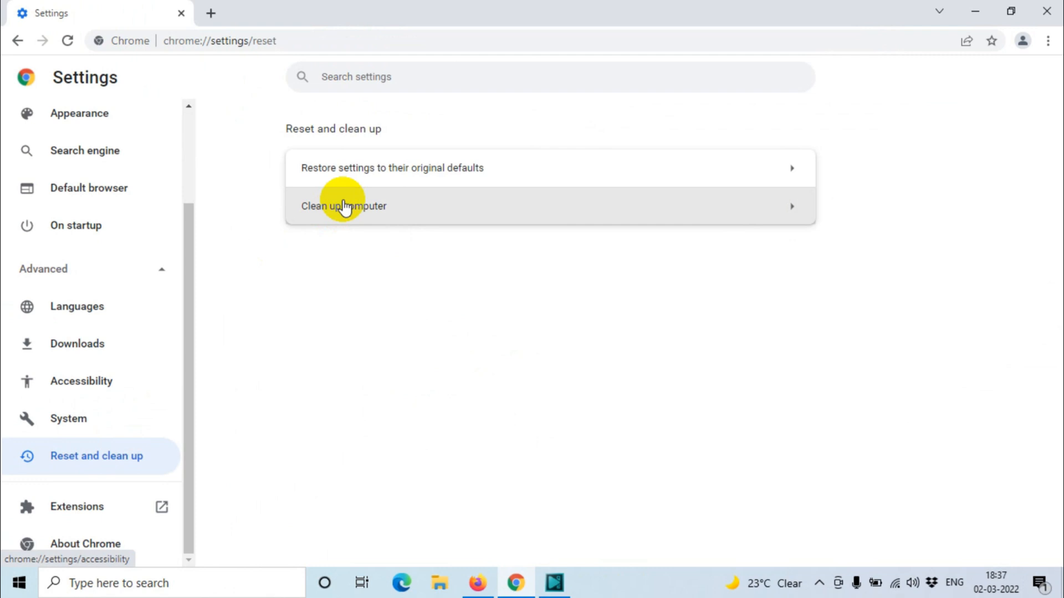
{"action": "mouse_move", "coordinate": [360, 193]}
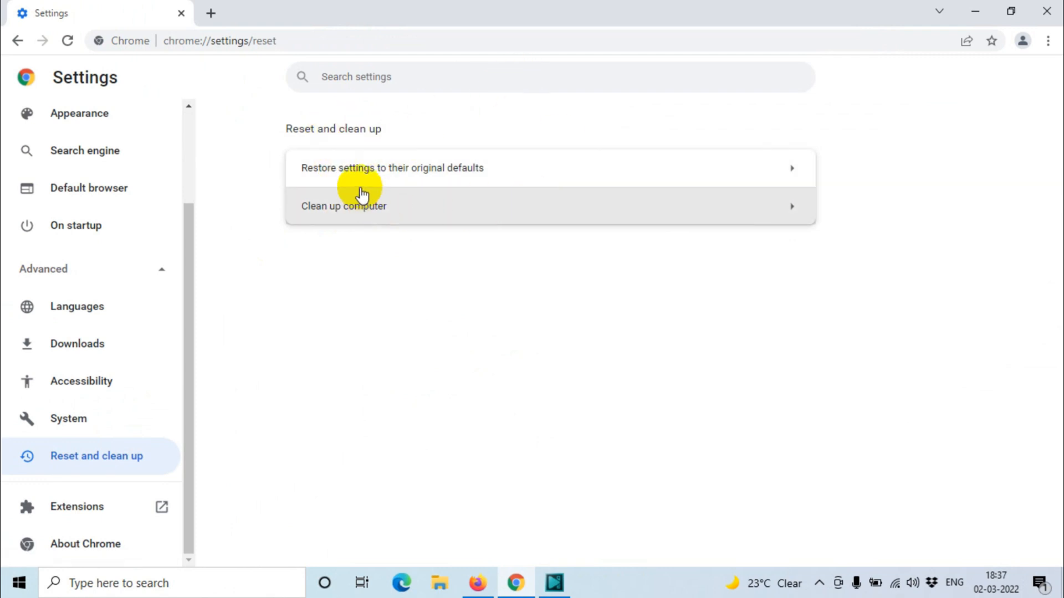
{"action": "mouse_move", "coordinate": [555, 146]}
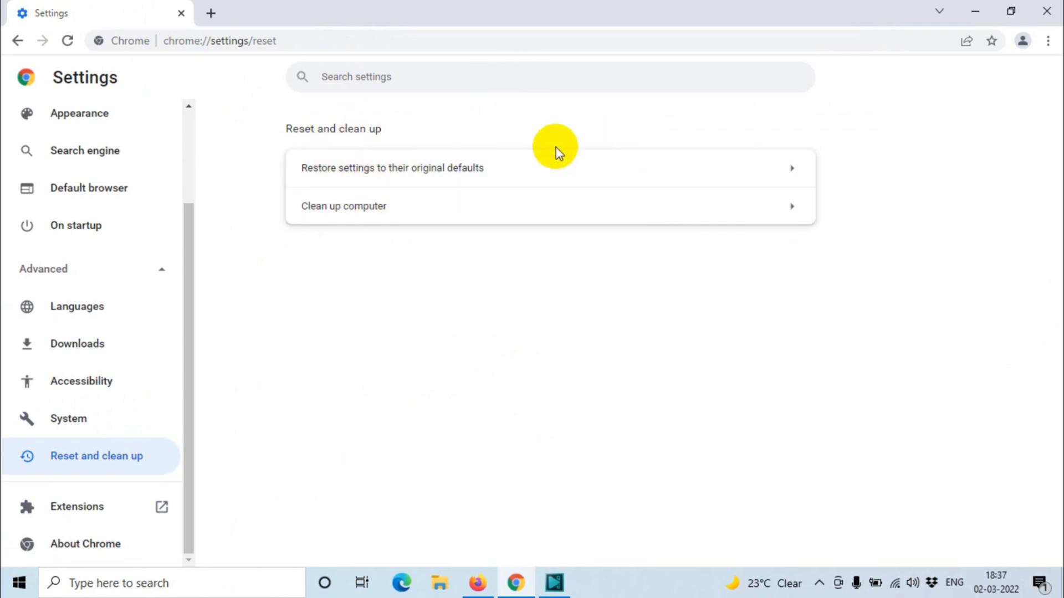
{"action": "mouse_move", "coordinate": [584, 170]}
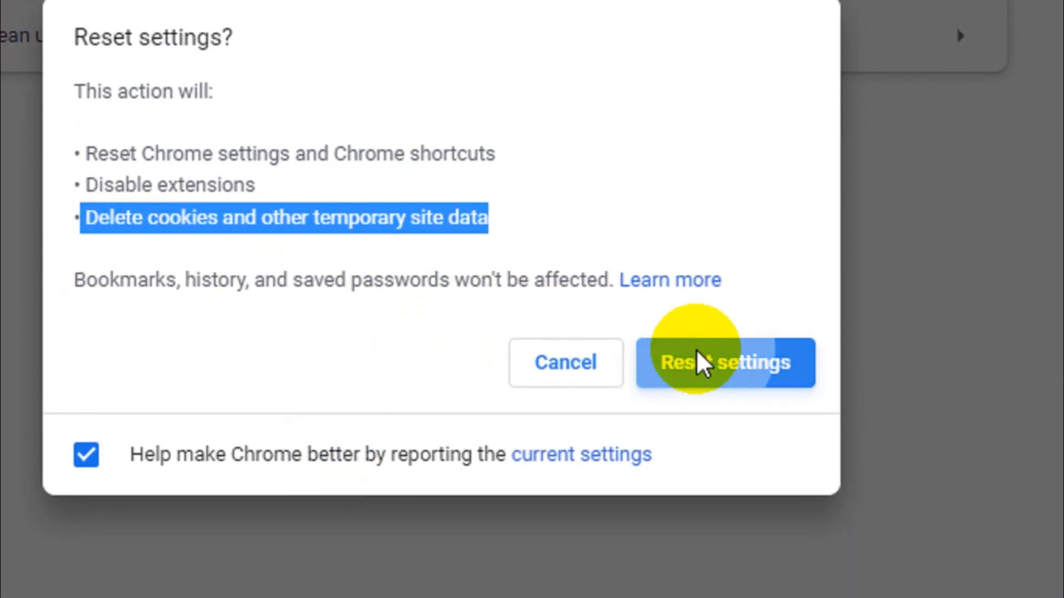
{"action": "left_click", "coordinate": [724, 362]}
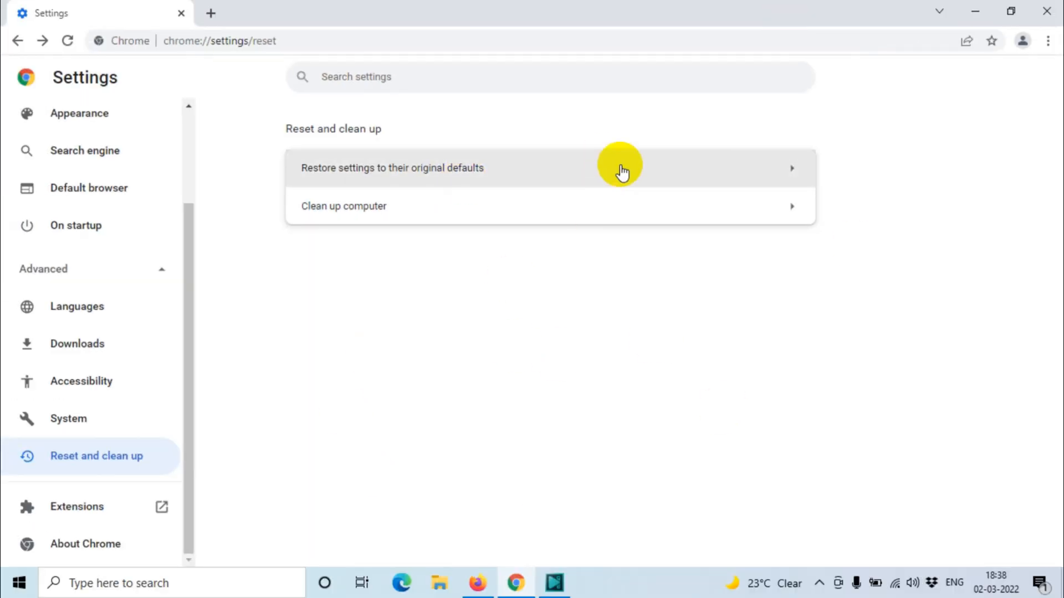
{"action": "mouse_move", "coordinate": [235, 94]}
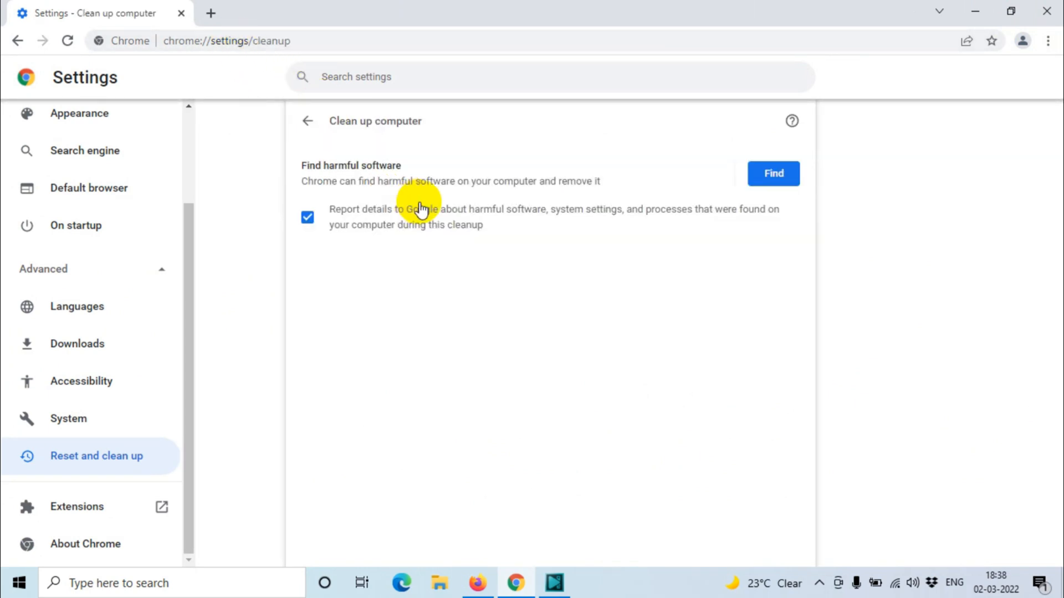
{"action": "mouse_move", "coordinate": [342, 178]}
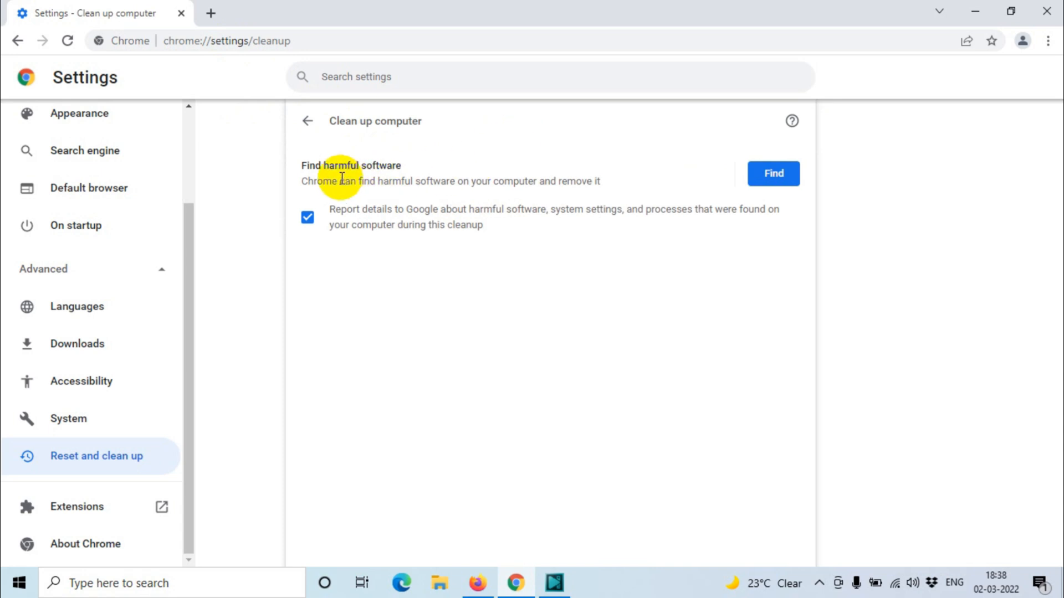
{"action": "mouse_move", "coordinate": [395, 223]}
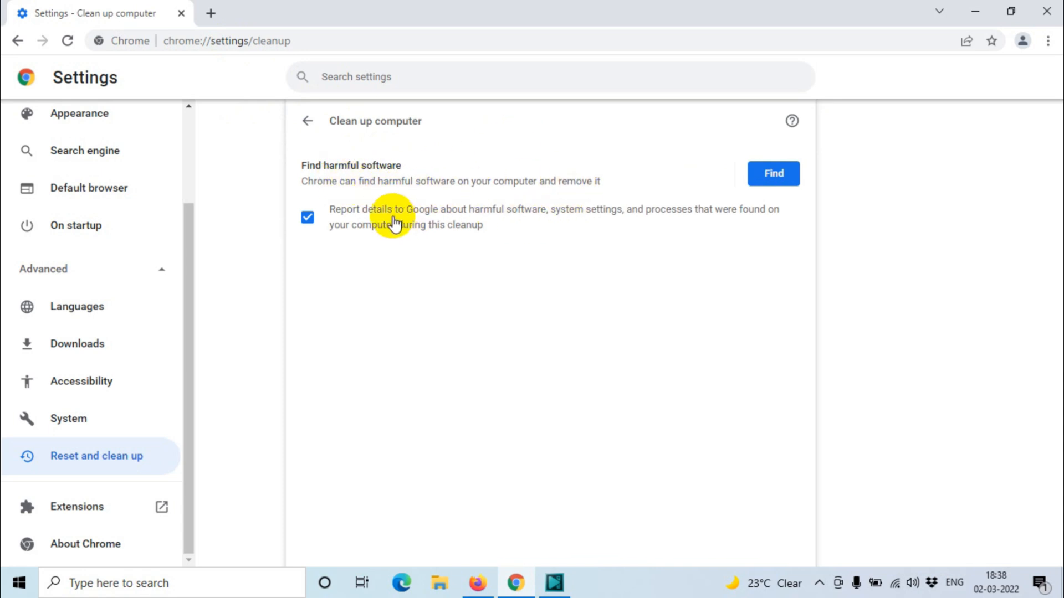
{"action": "mouse_move", "coordinate": [360, 230]}
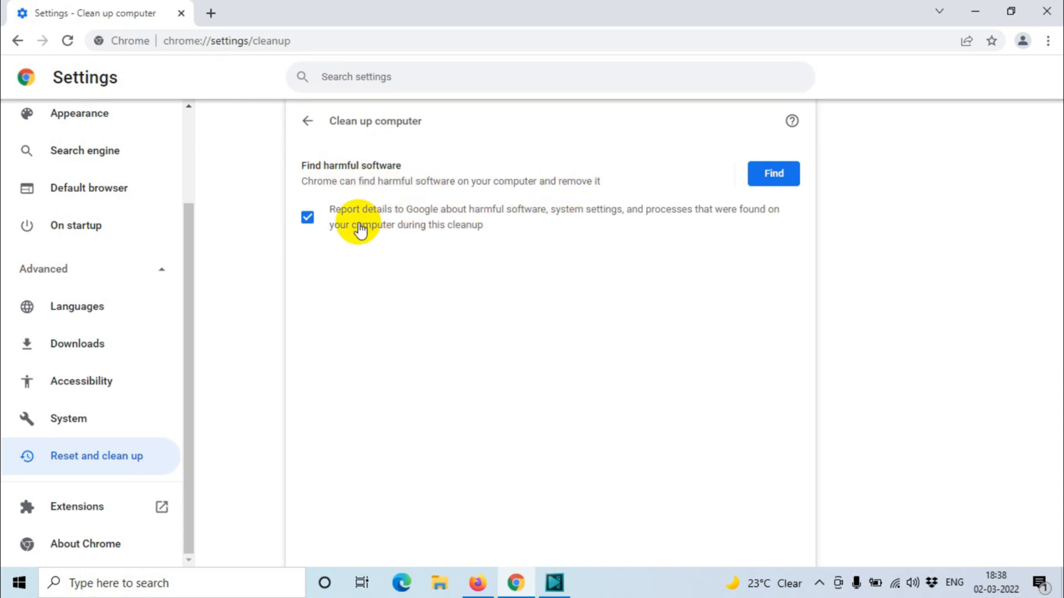
{"action": "mouse_move", "coordinate": [741, 333]}
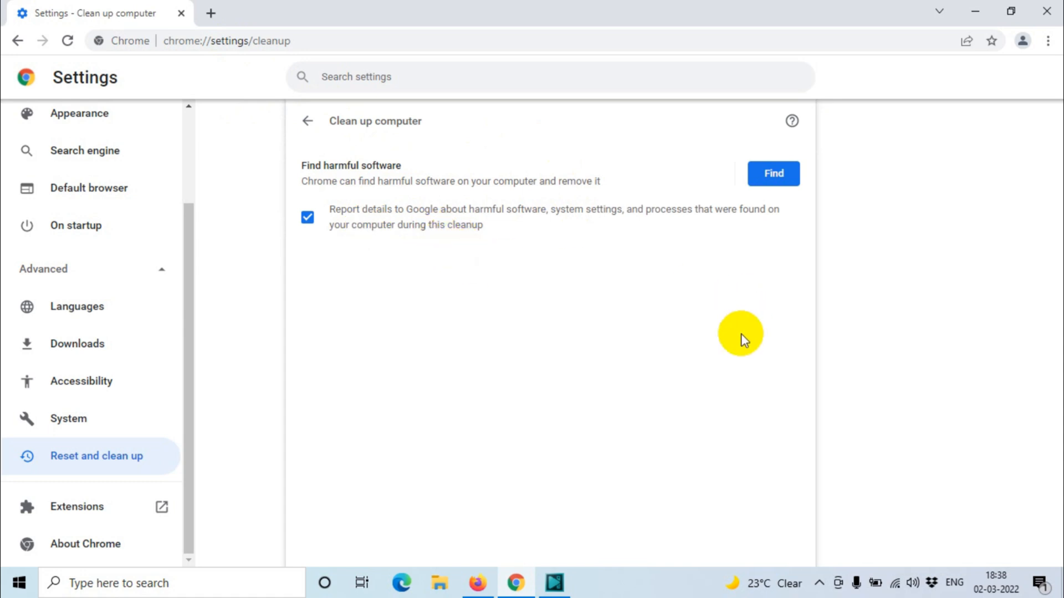
Return to the You and Google settings overview
{"action": "left_click", "coordinate": [307, 121]}
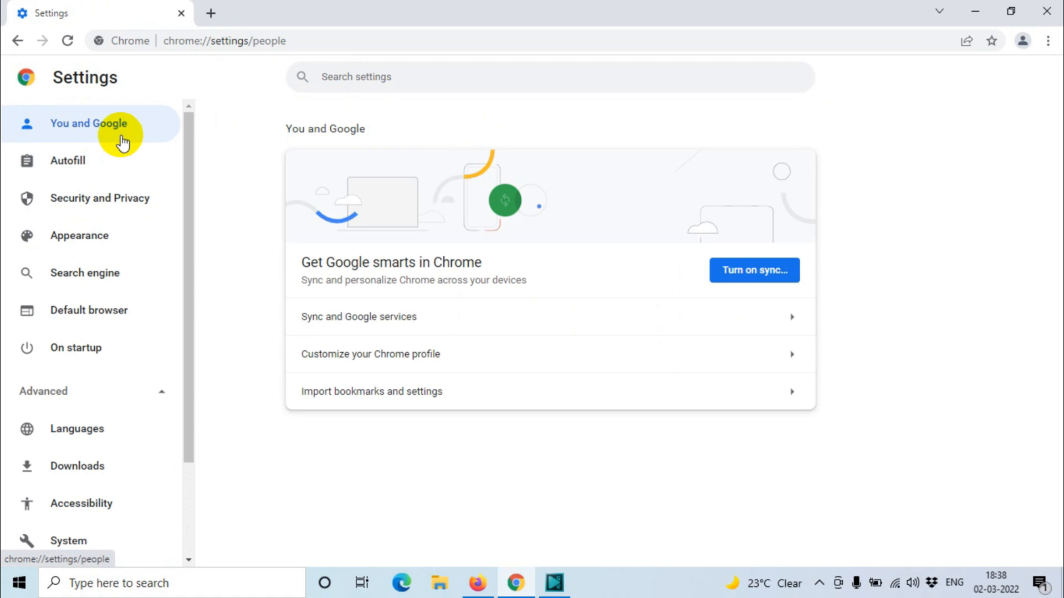
Search settings for 'res', open then cancel the reset dialog, and switch to a new tab
{"action": "type", "text": "reset"}
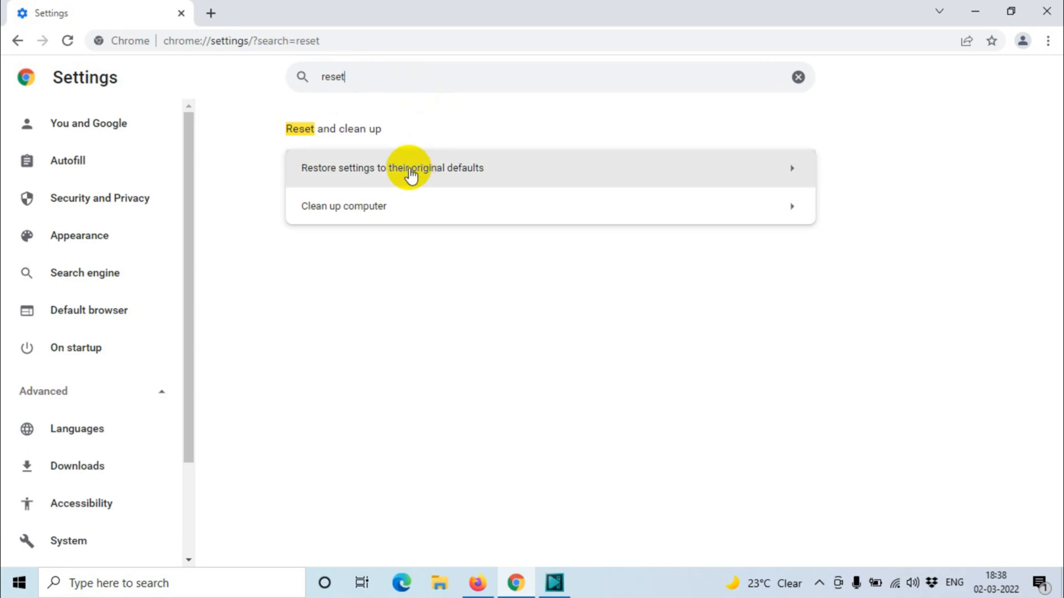
{"action": "left_click", "coordinate": [392, 167]}
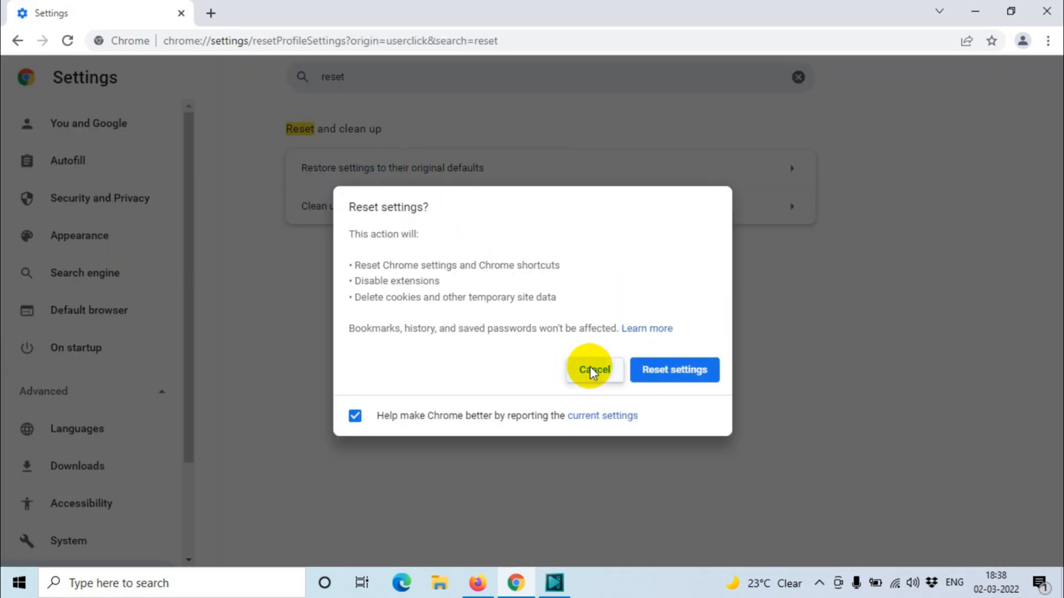
{"action": "left_click", "coordinate": [593, 369]}
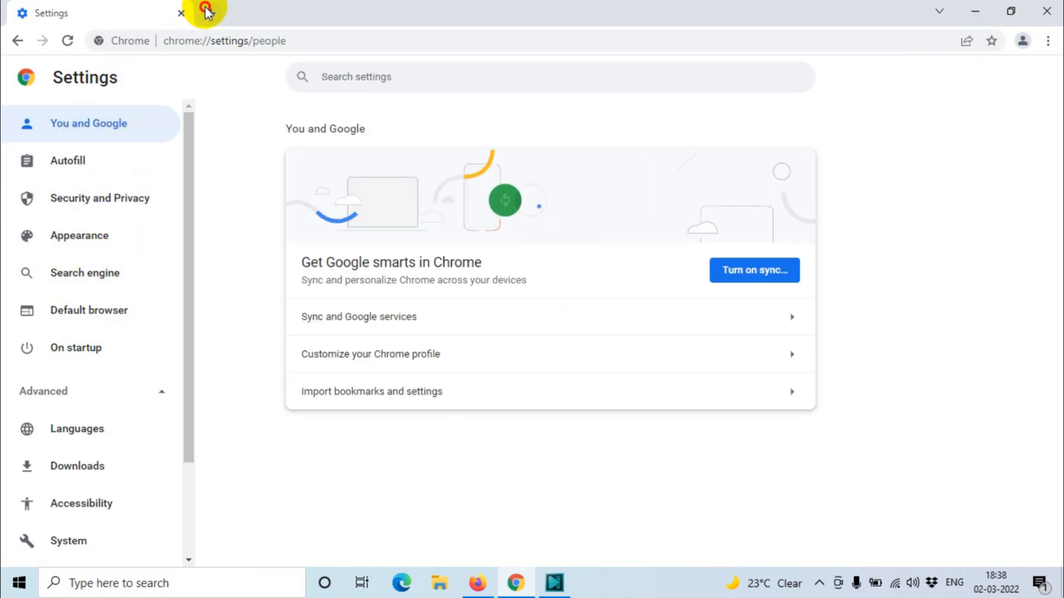
{"action": "left_click", "coordinate": [211, 13]}
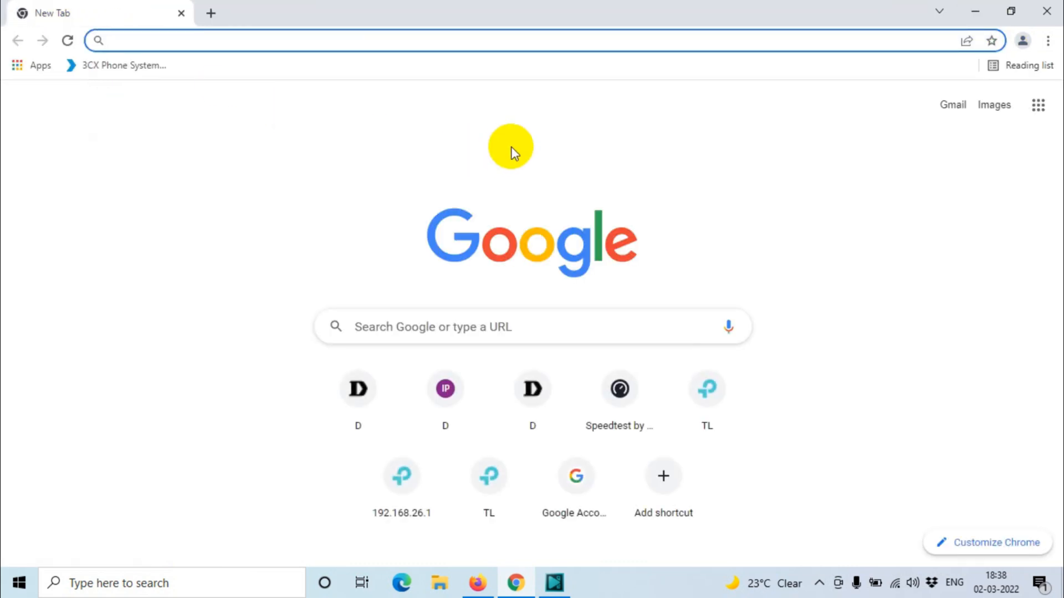